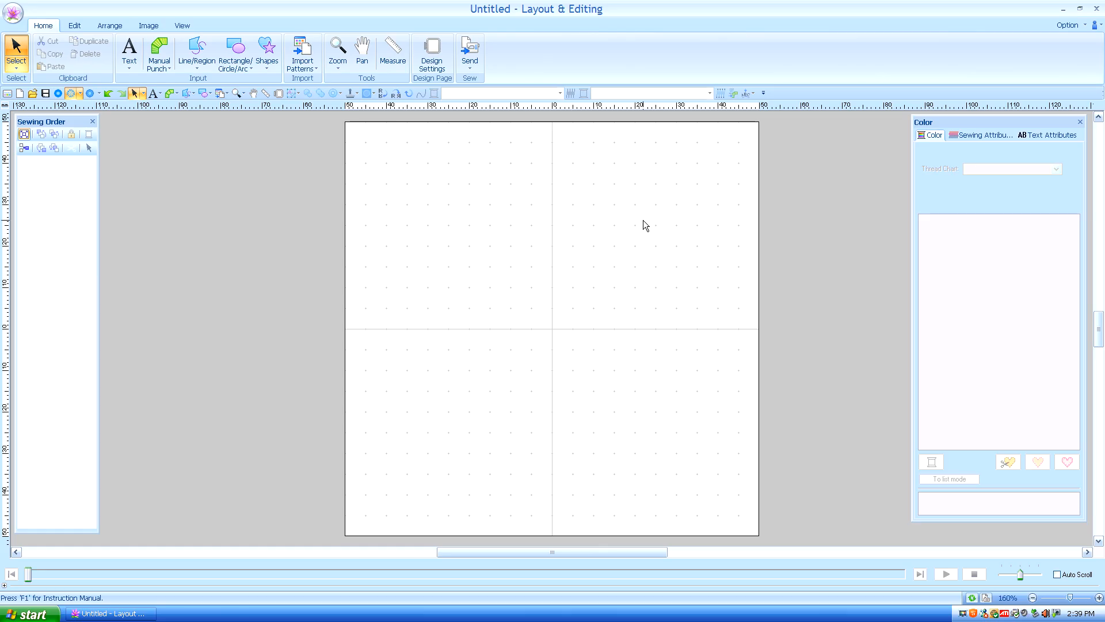
pyautogui.moveTo(634, 273)
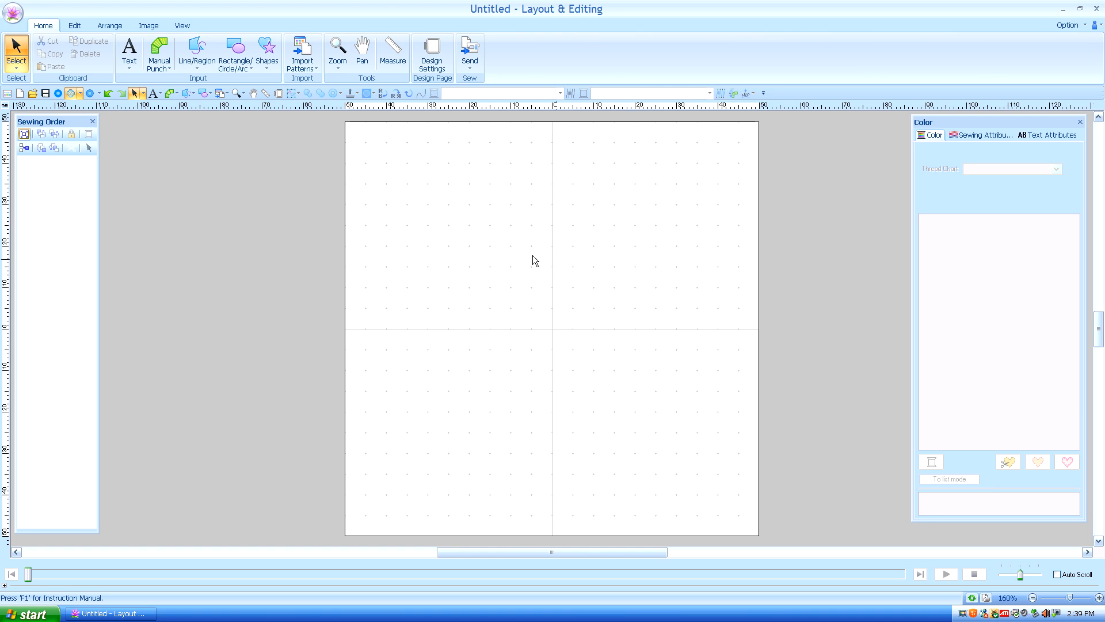
pyautogui.moveTo(481, 297)
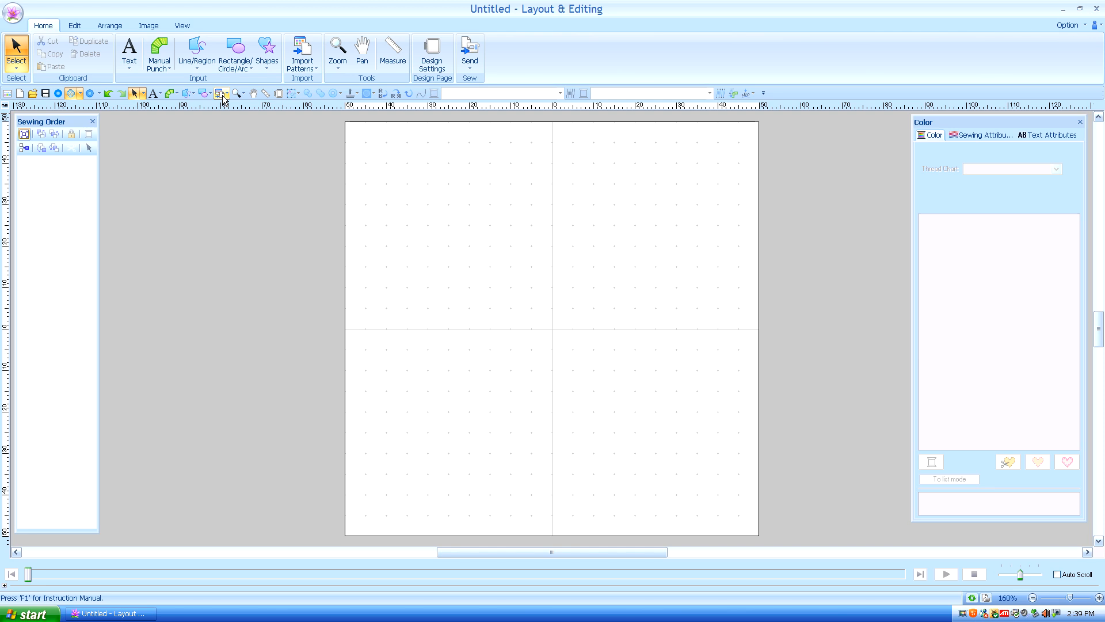
# Import the C2n04.dst design from file onto the design page
pyautogui.click(221, 93)
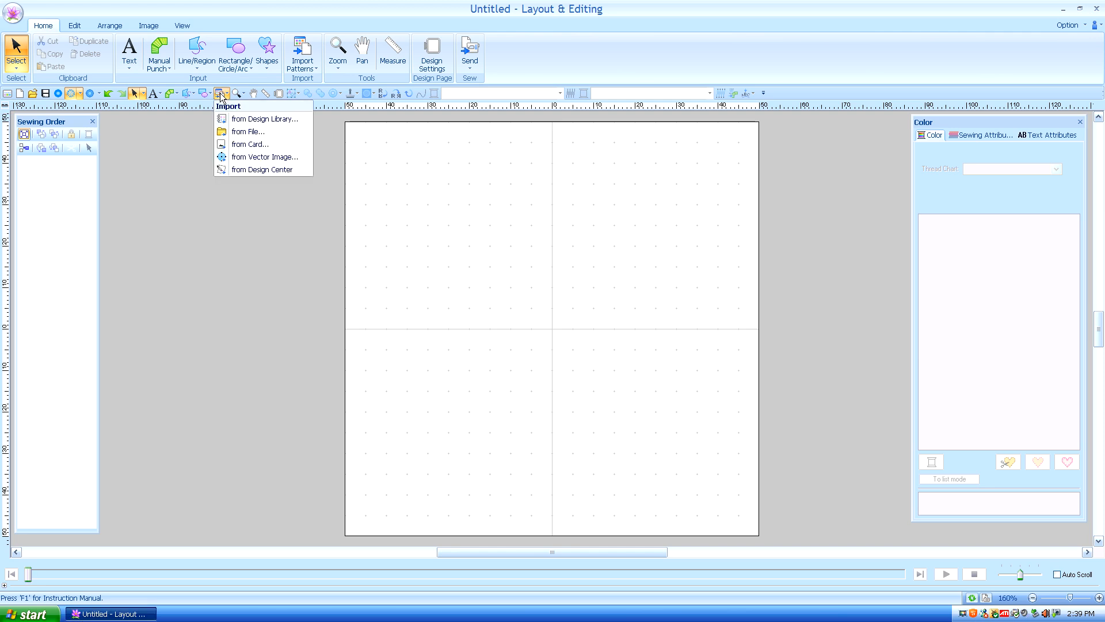
pyautogui.moveTo(265, 156)
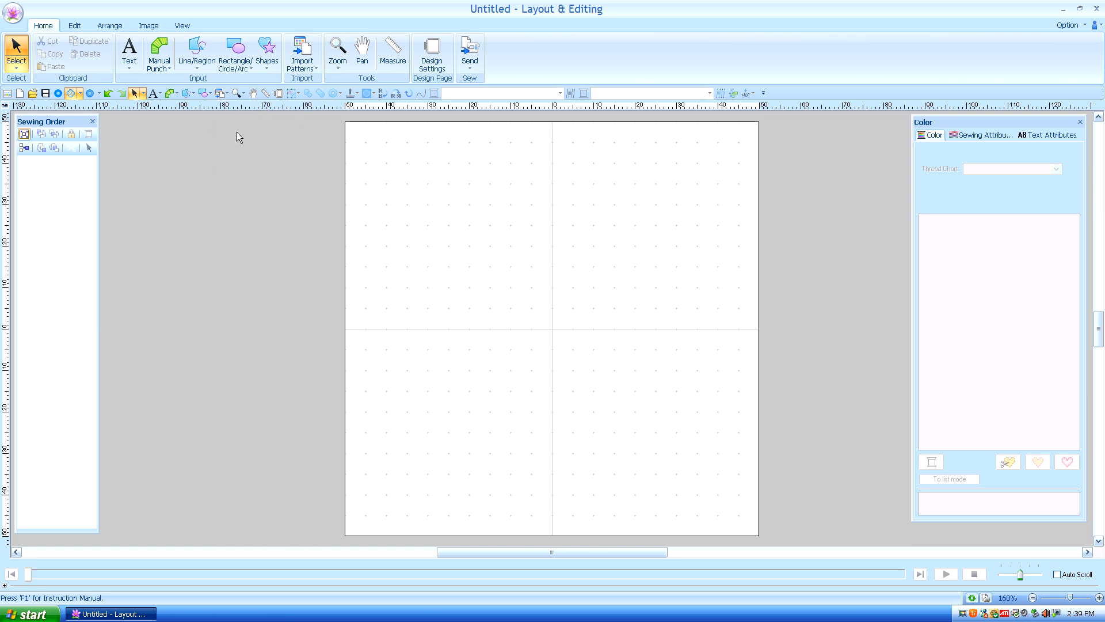
pyautogui.click(302, 49)
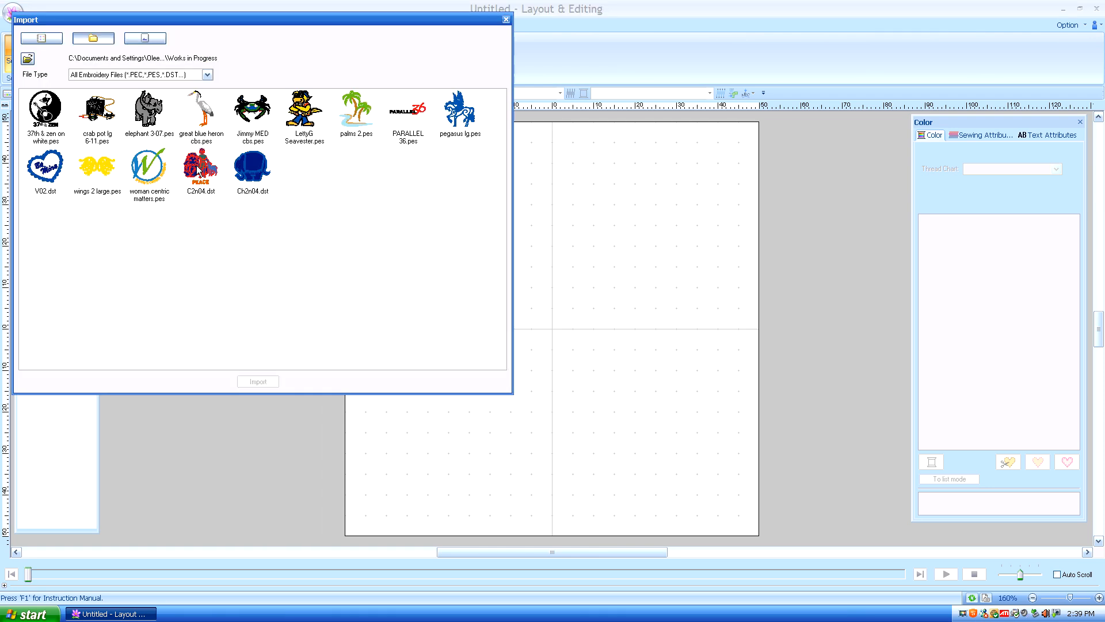
pyautogui.moveTo(228, 201)
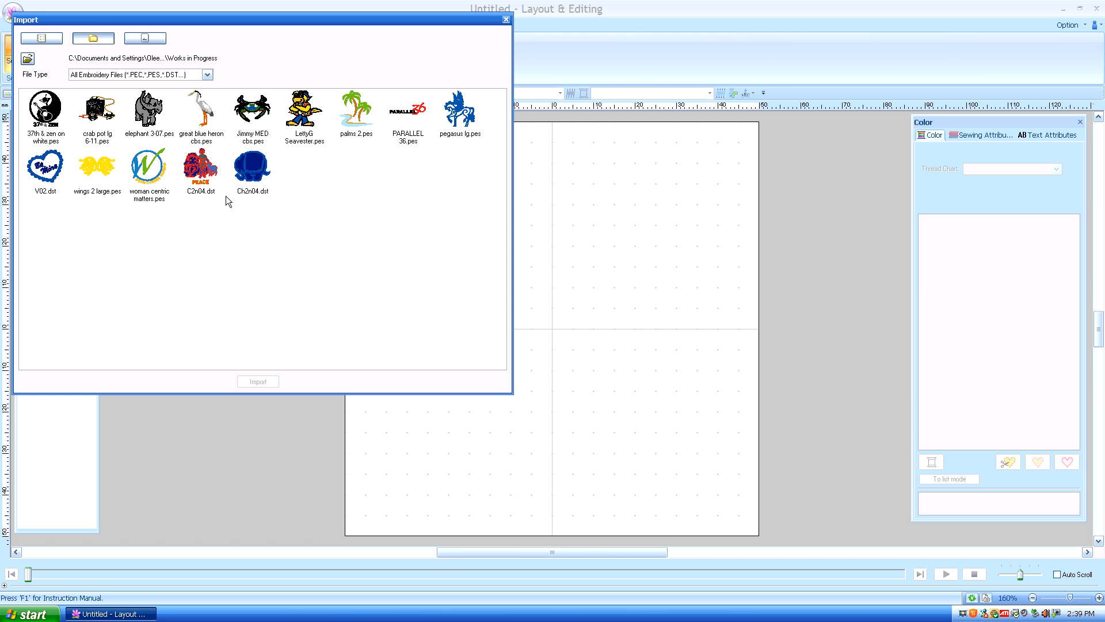
pyautogui.moveTo(101, 148)
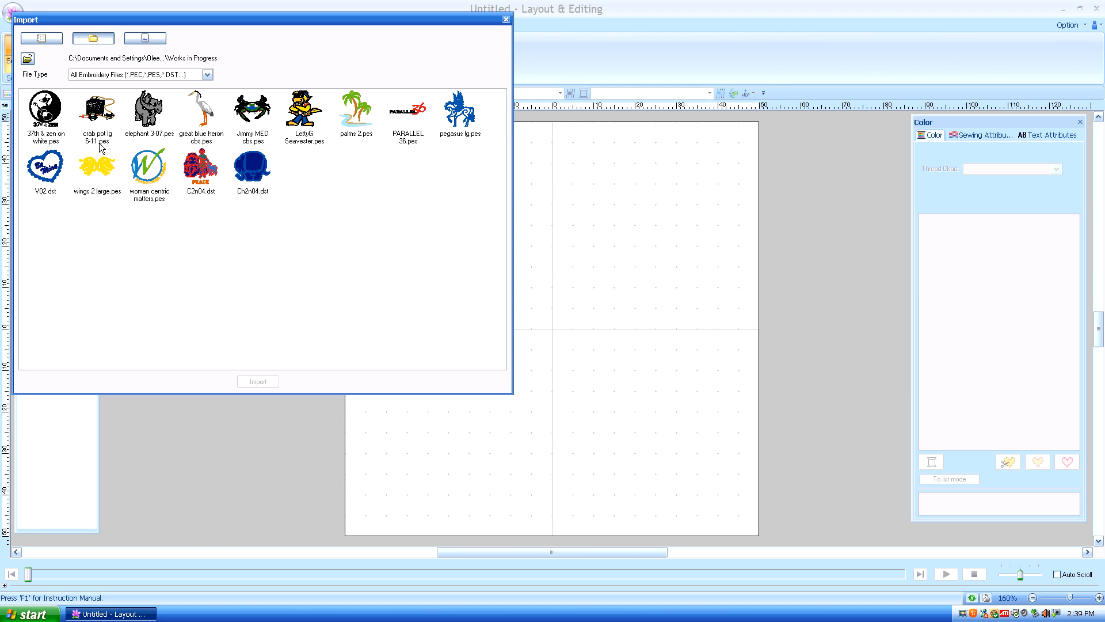
pyautogui.click(201, 168)
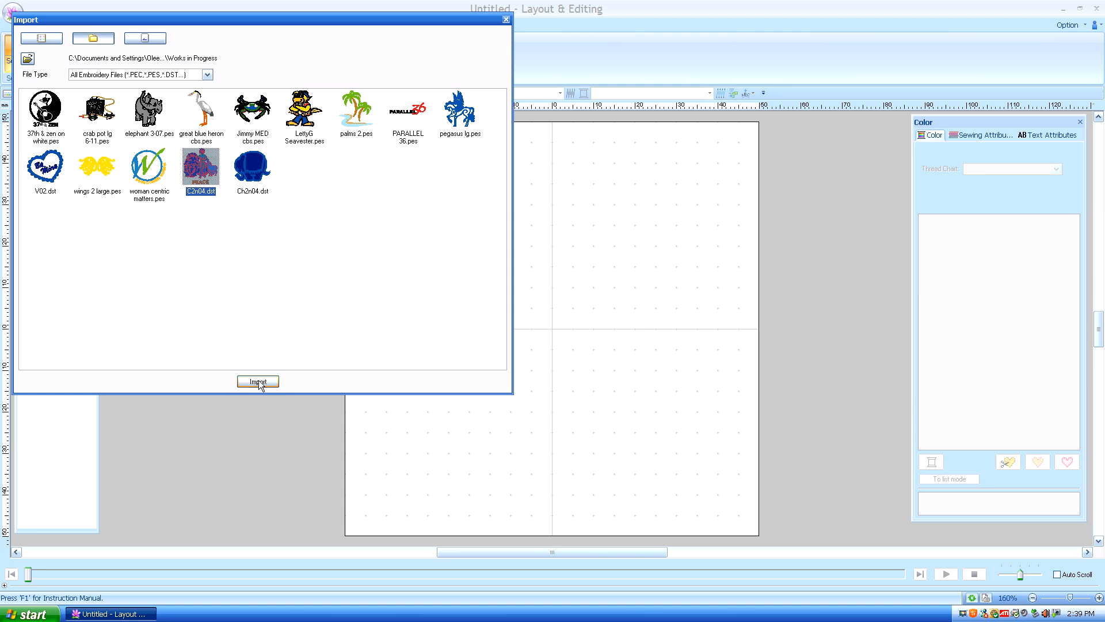
pyautogui.click(257, 381)
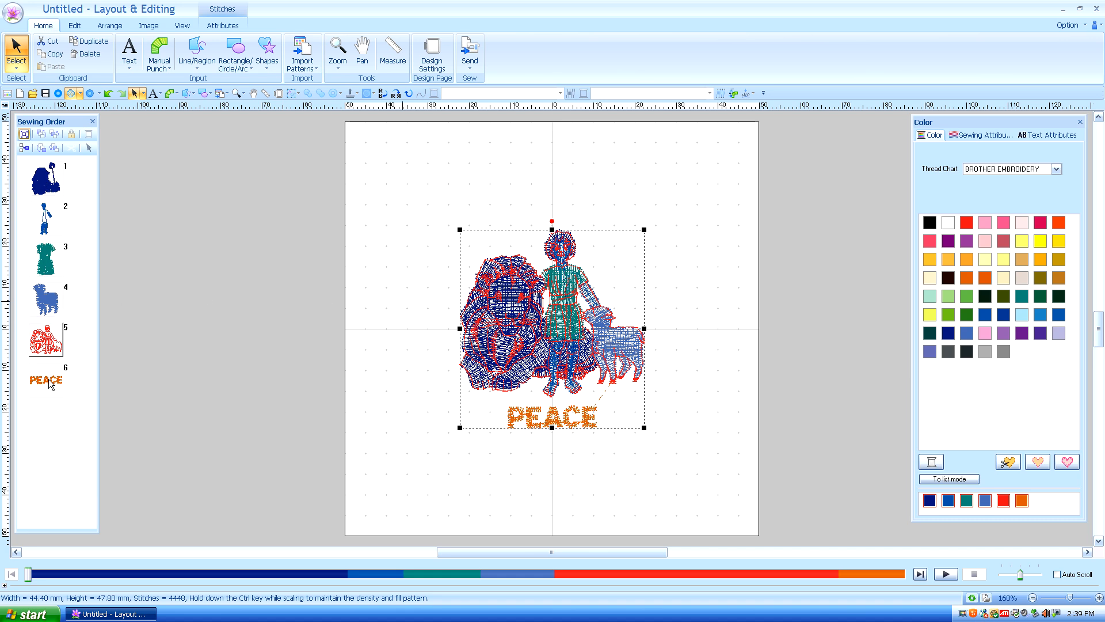
pyautogui.moveTo(518, 310)
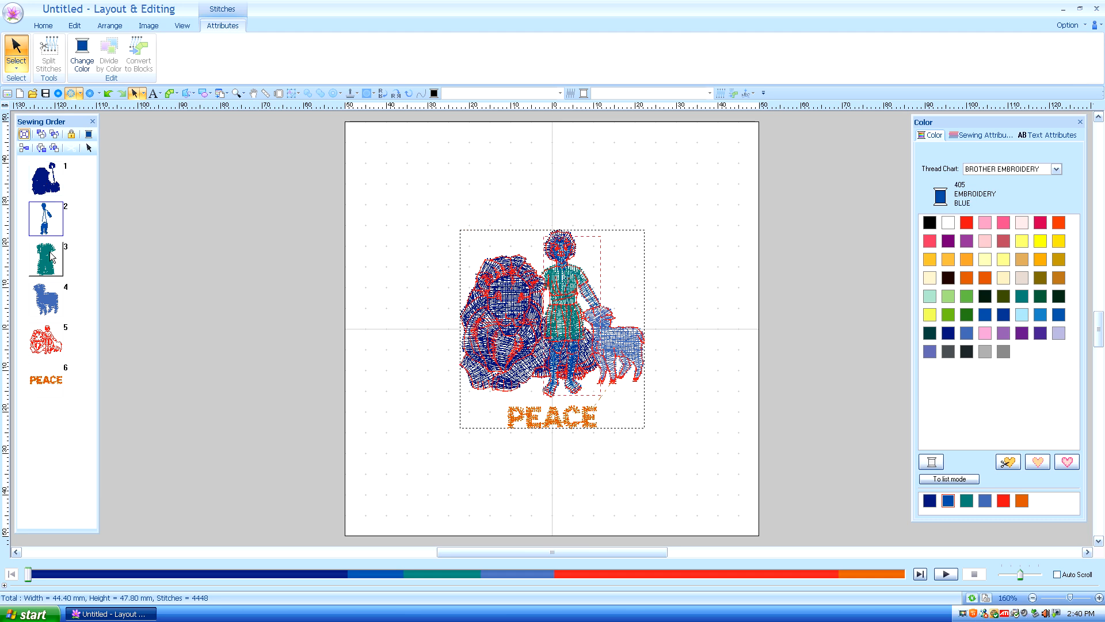
pyautogui.click(45, 258)
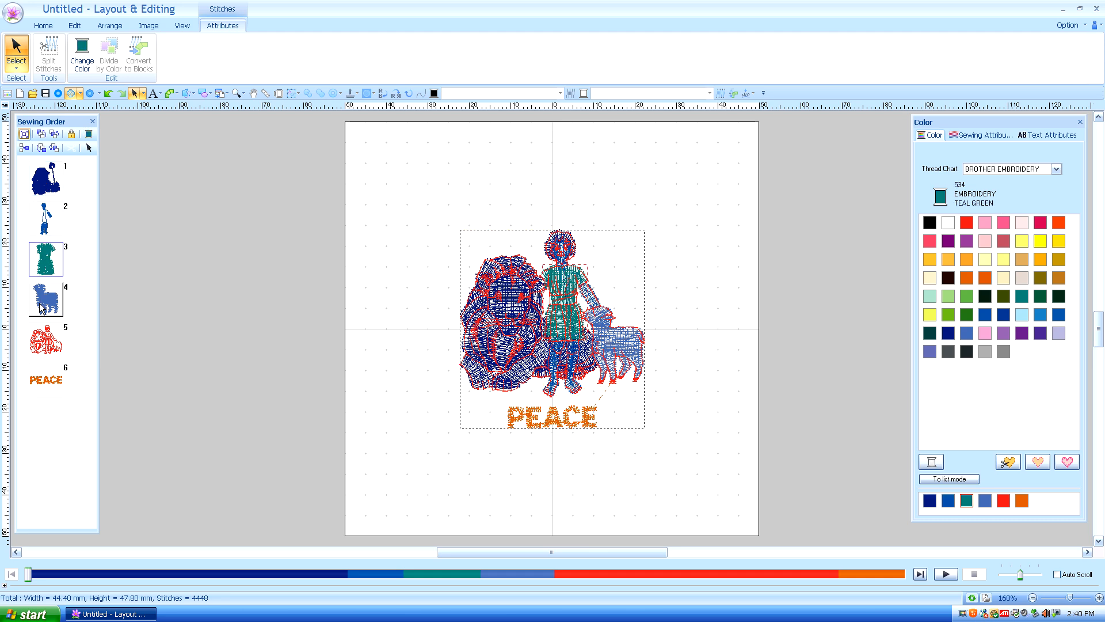
pyautogui.click(45, 298)
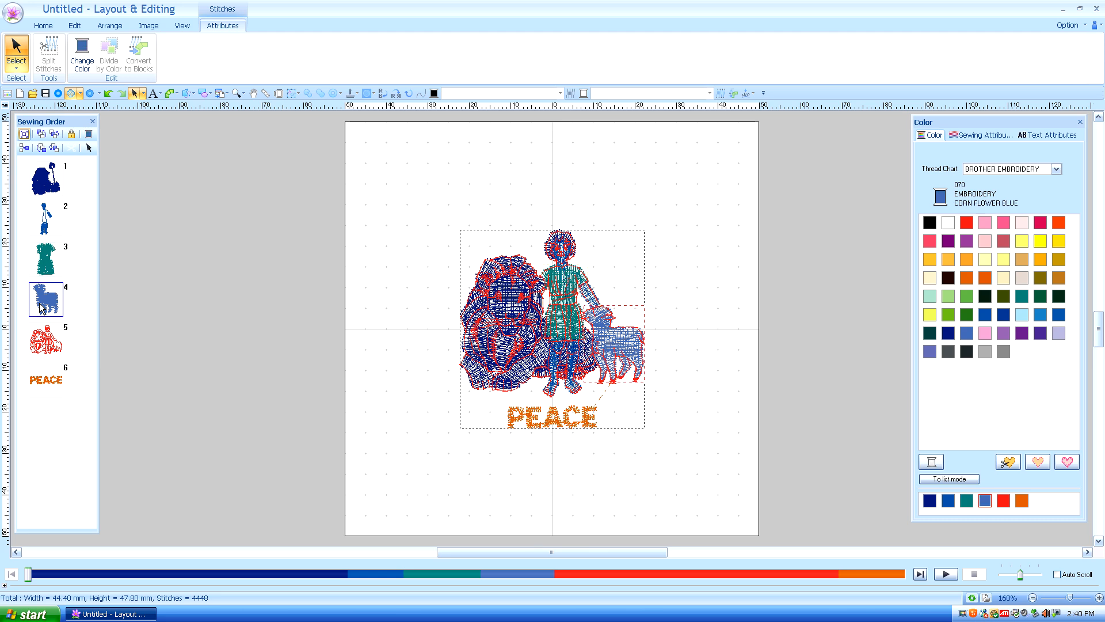
pyautogui.click(44, 341)
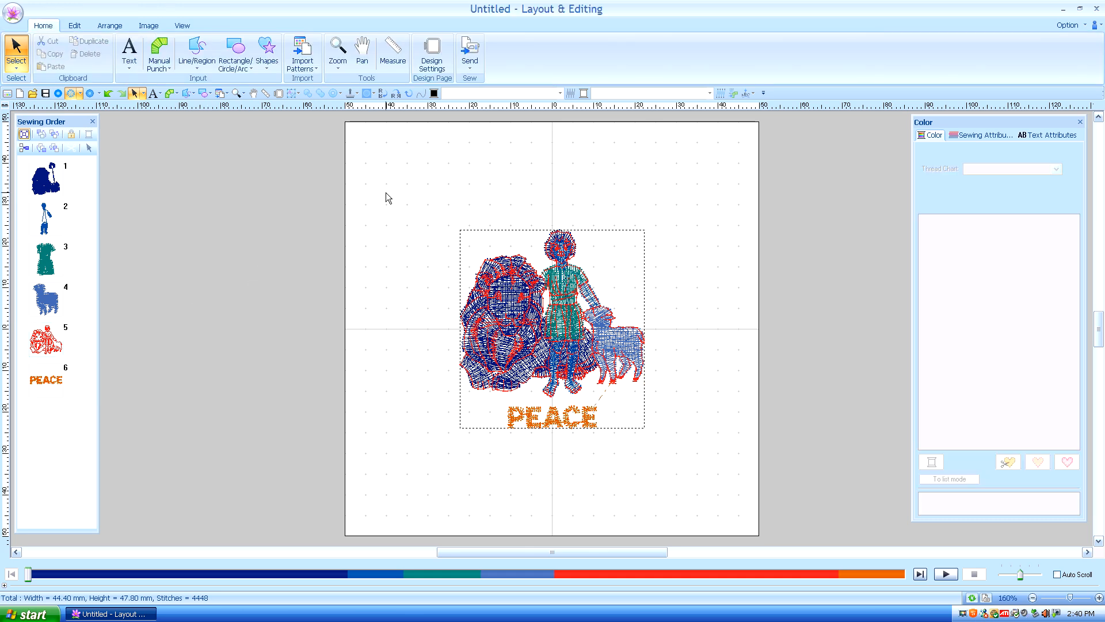
pyautogui.moveTo(392, 220)
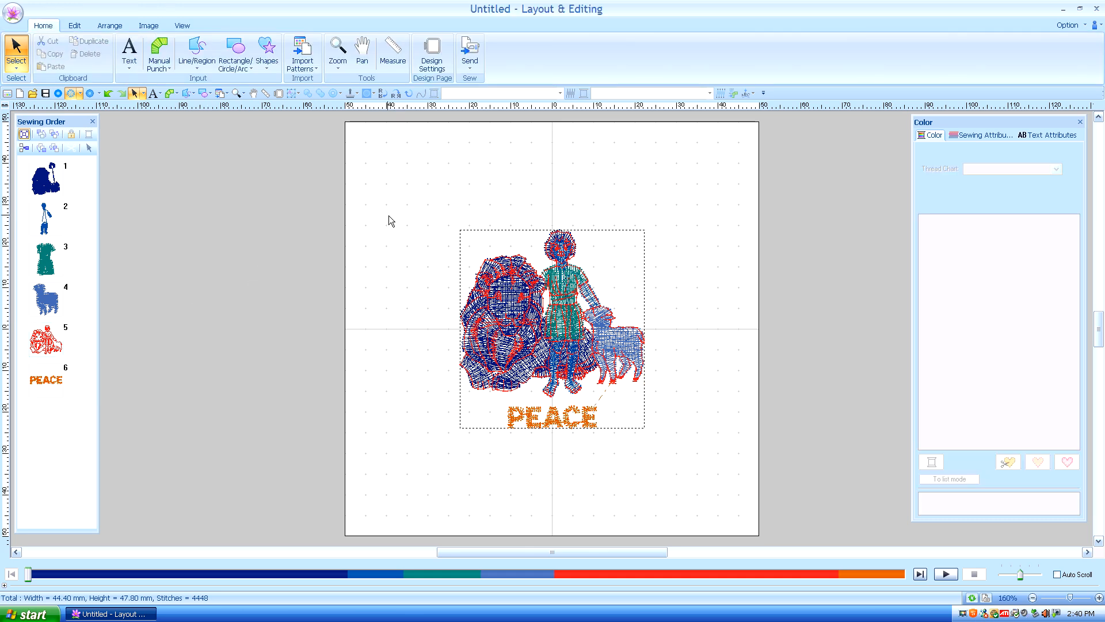
pyautogui.moveTo(415, 176)
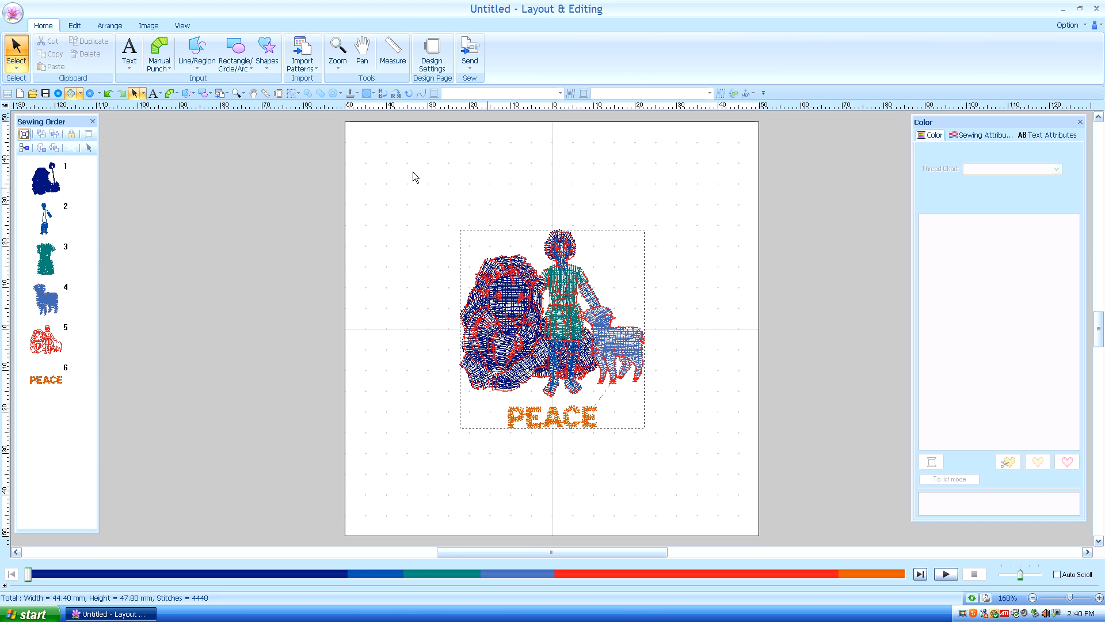
pyautogui.moveTo(206, 268)
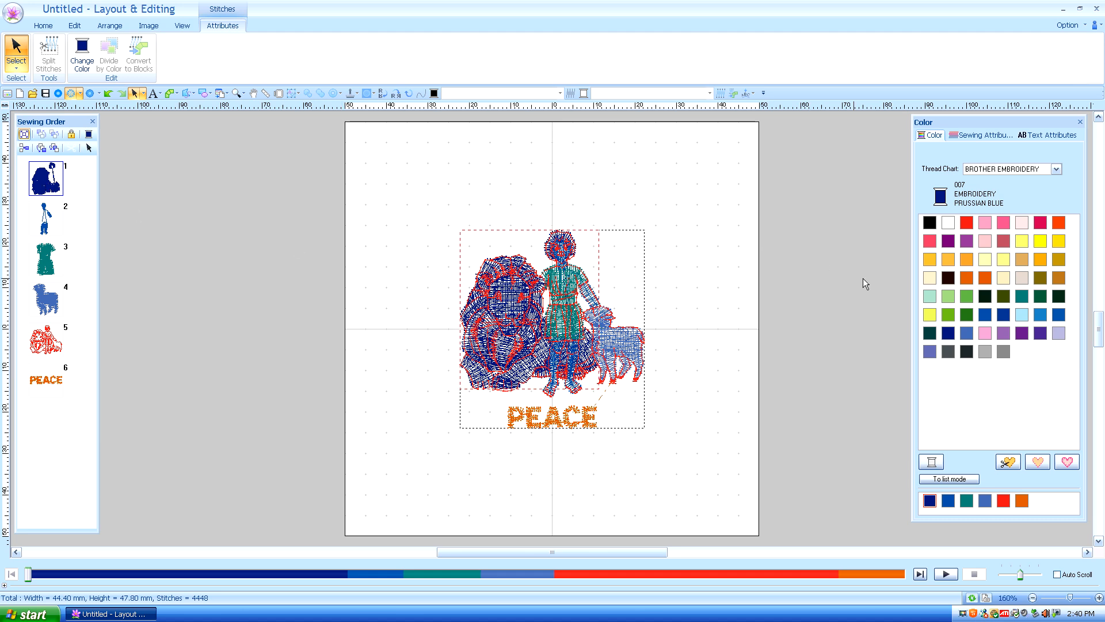
# Colour the lion khaki and the boy's skin flesh pink, then select the lamb part
pyautogui.click(1021, 259)
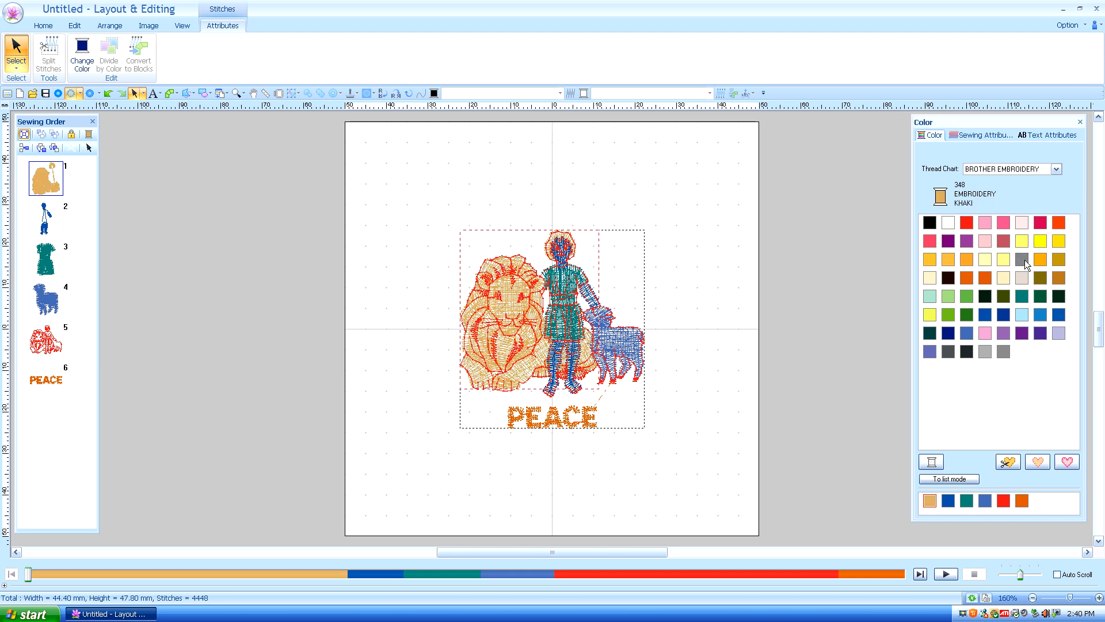
pyautogui.click(45, 218)
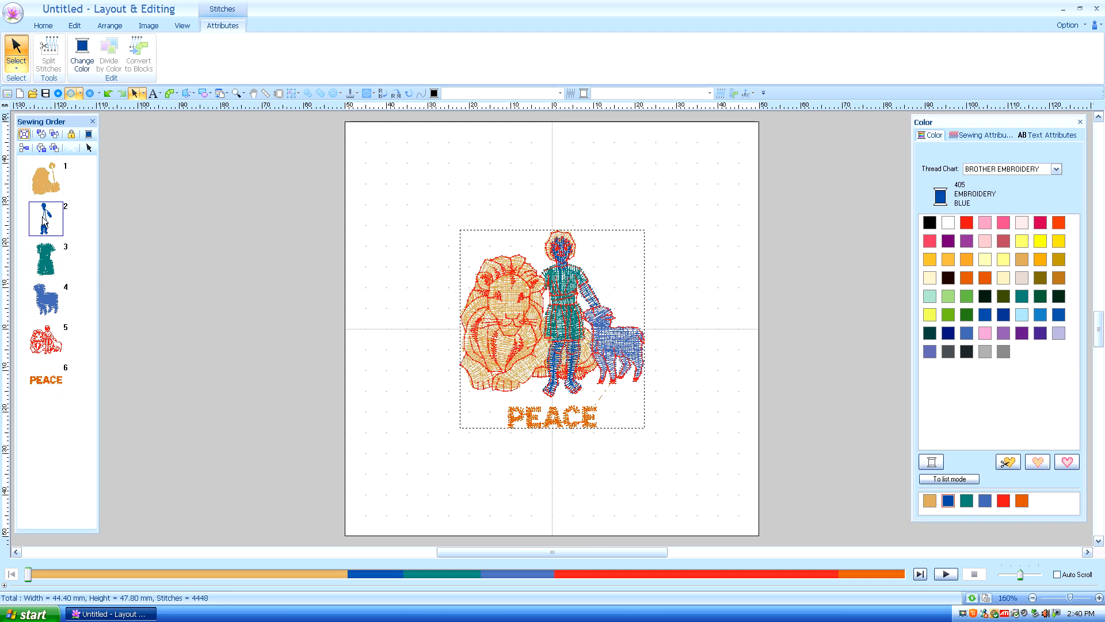
pyautogui.click(44, 217)
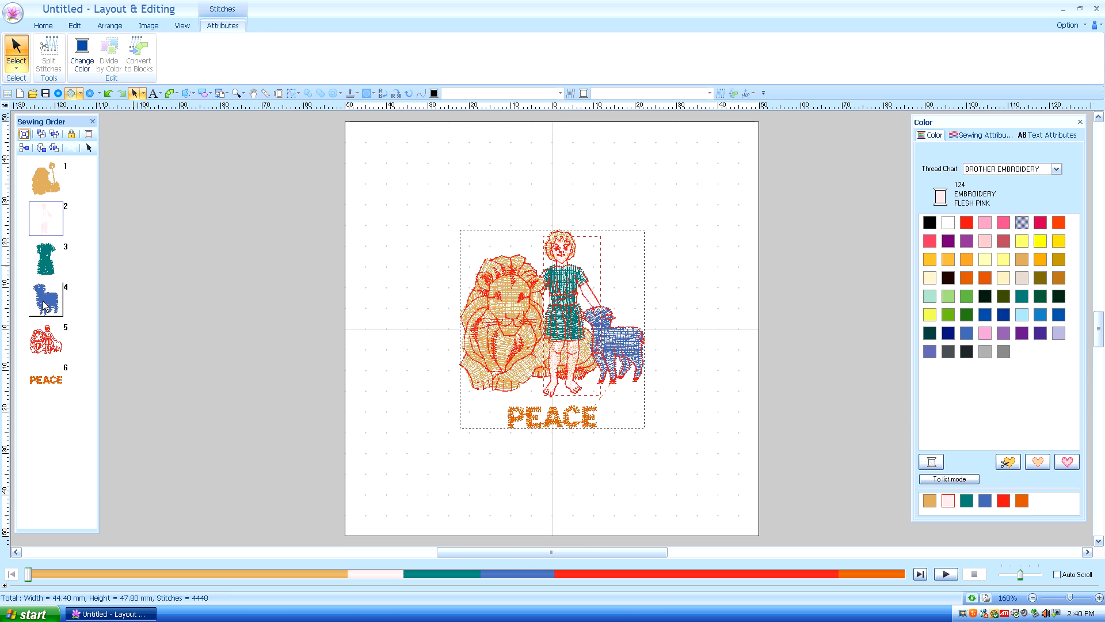
pyautogui.click(948, 222)
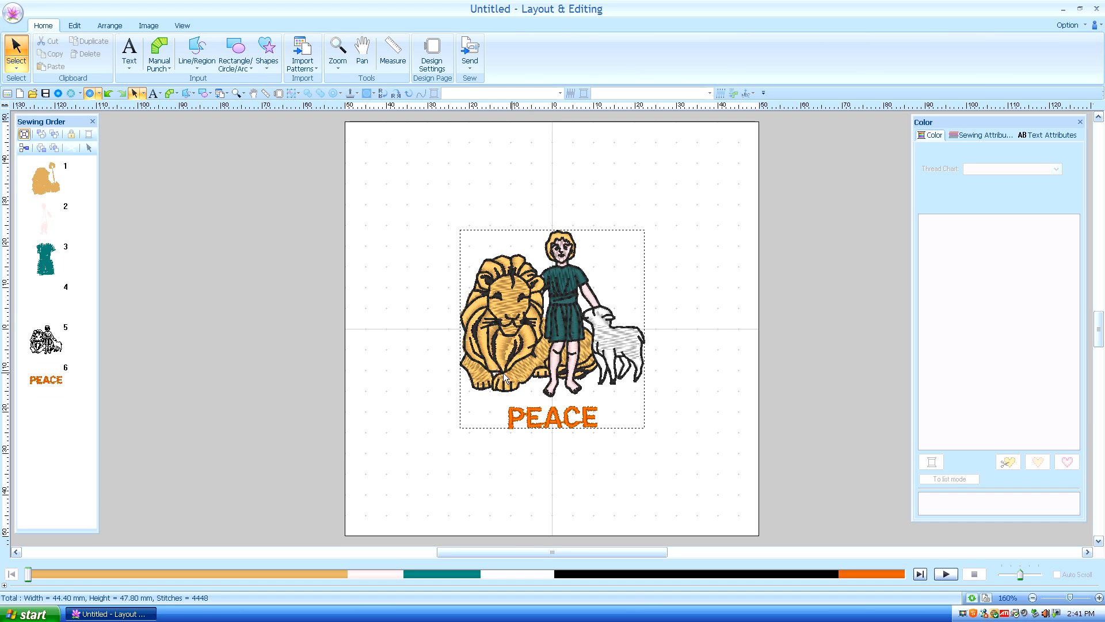
pyautogui.moveTo(108, 176)
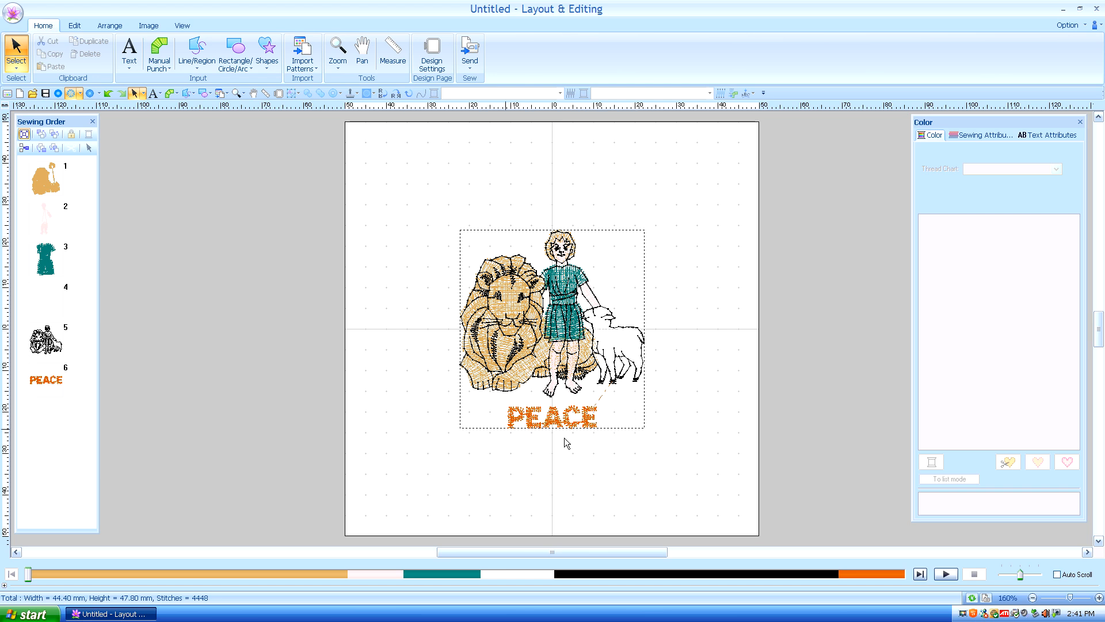
pyautogui.moveTo(629, 417)
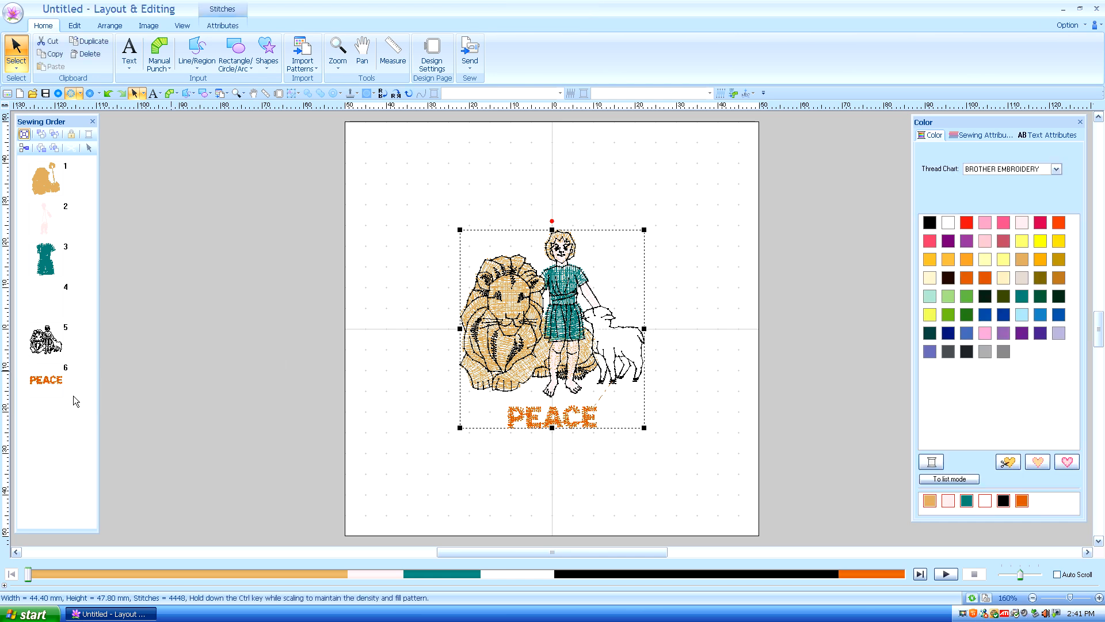
pyautogui.click(46, 379)
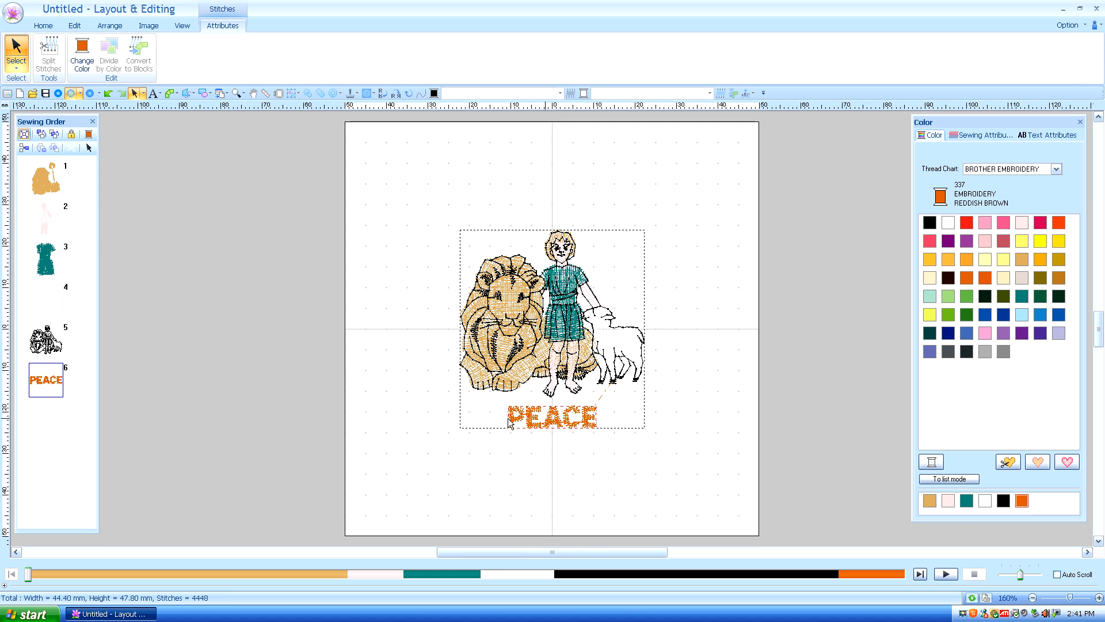
pyautogui.click(42, 25)
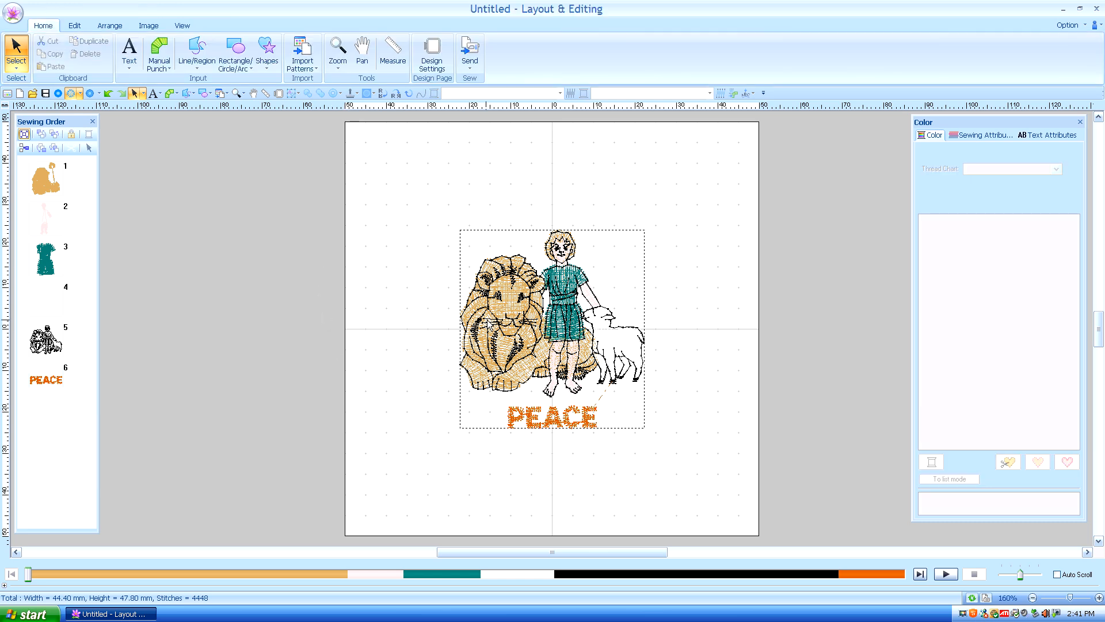
pyautogui.click(552, 326)
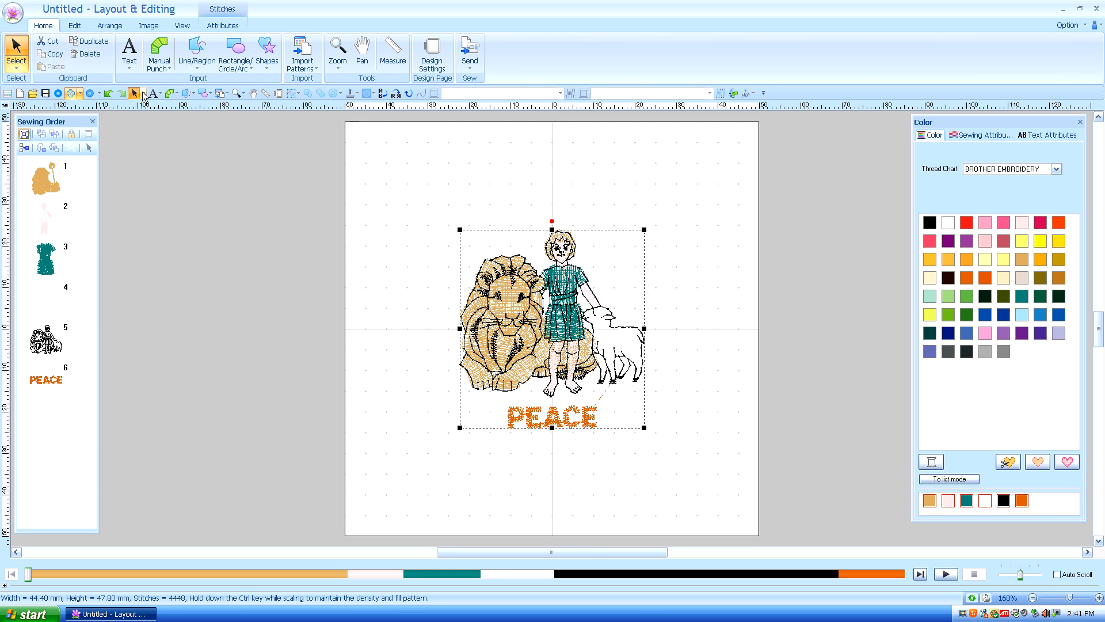
# Zoom to 1000% on the lion's mane and select the design to view its stitch points
pyautogui.click(143, 94)
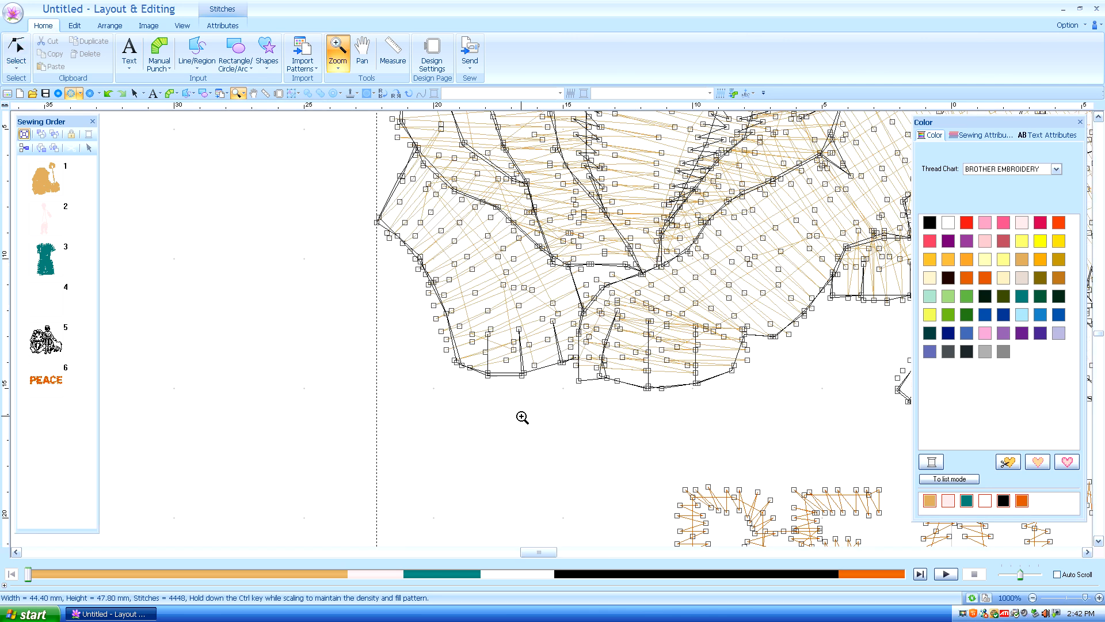
pyautogui.moveTo(507, 350)
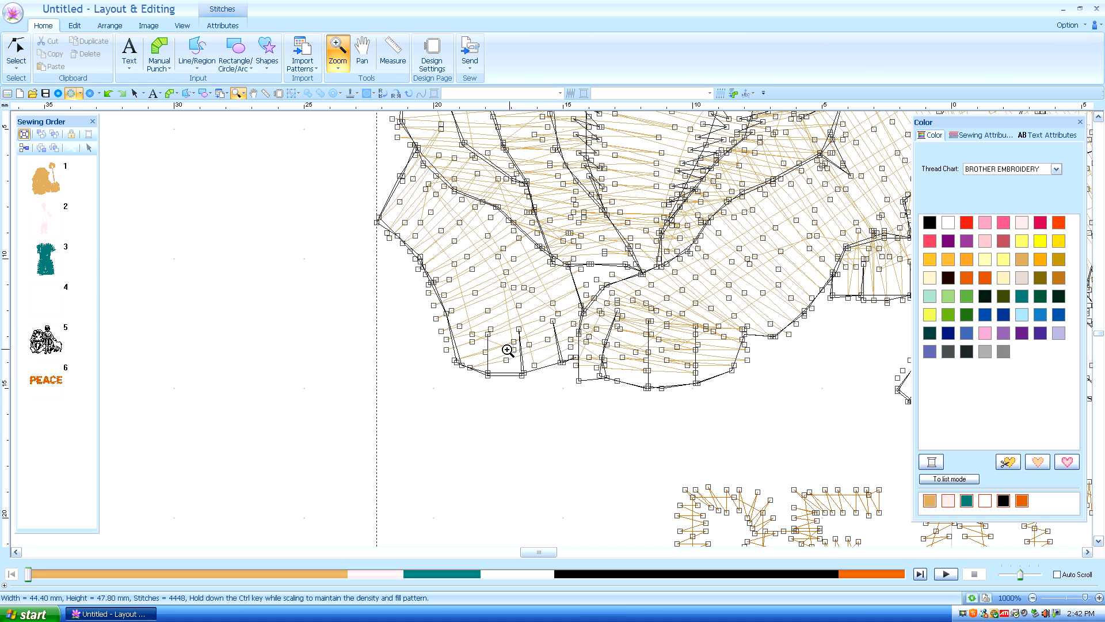
pyautogui.click(16, 53)
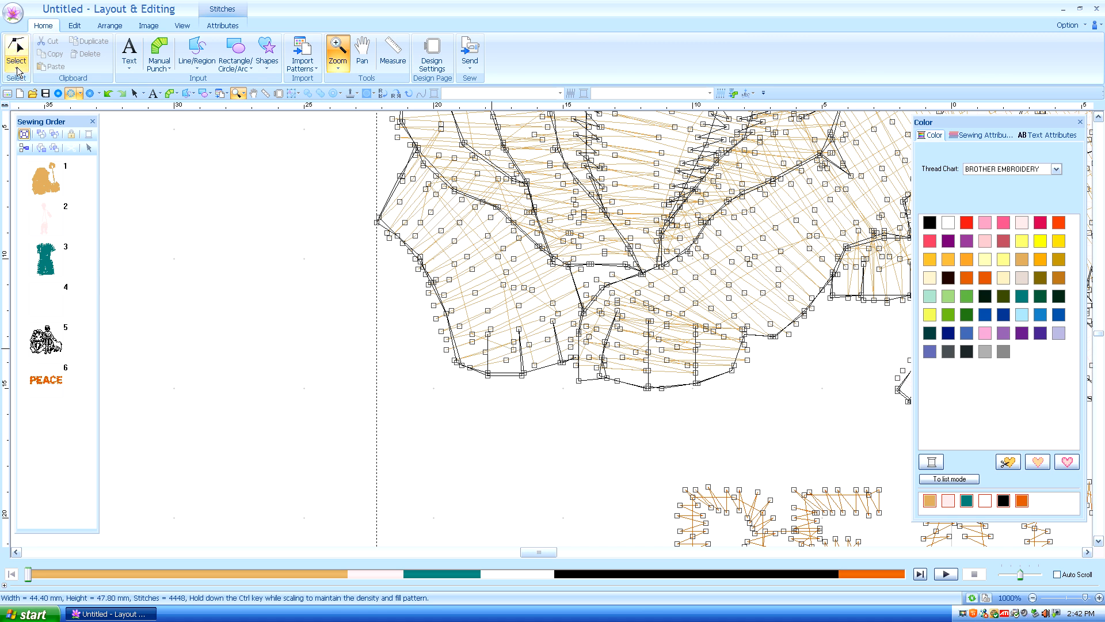
pyautogui.click(15, 55)
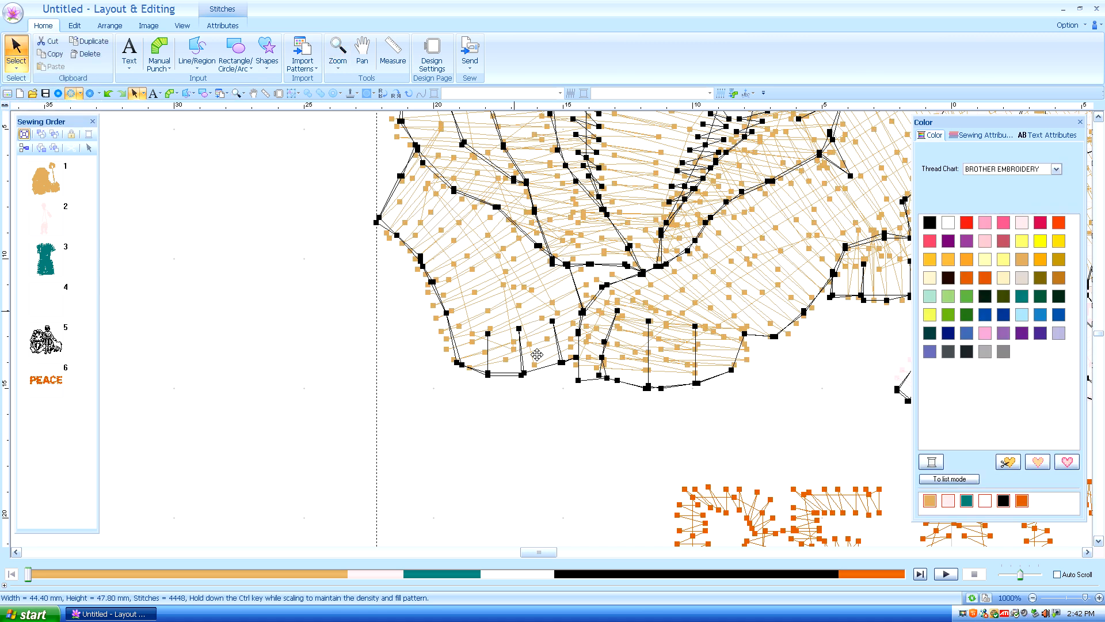
pyautogui.click(15, 55)
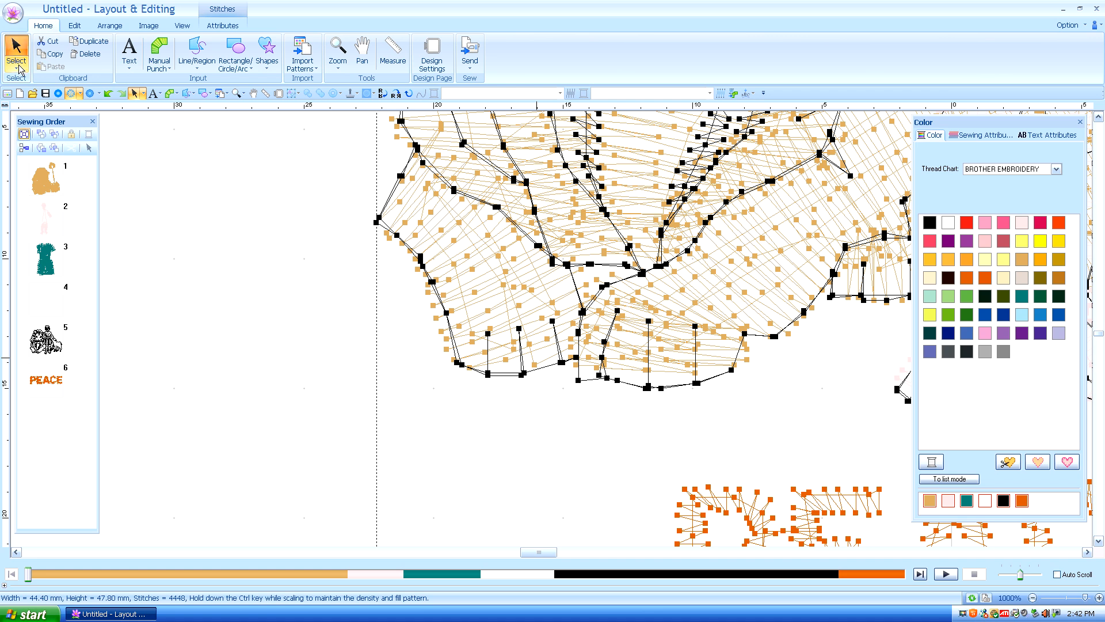
pyautogui.click(15, 58)
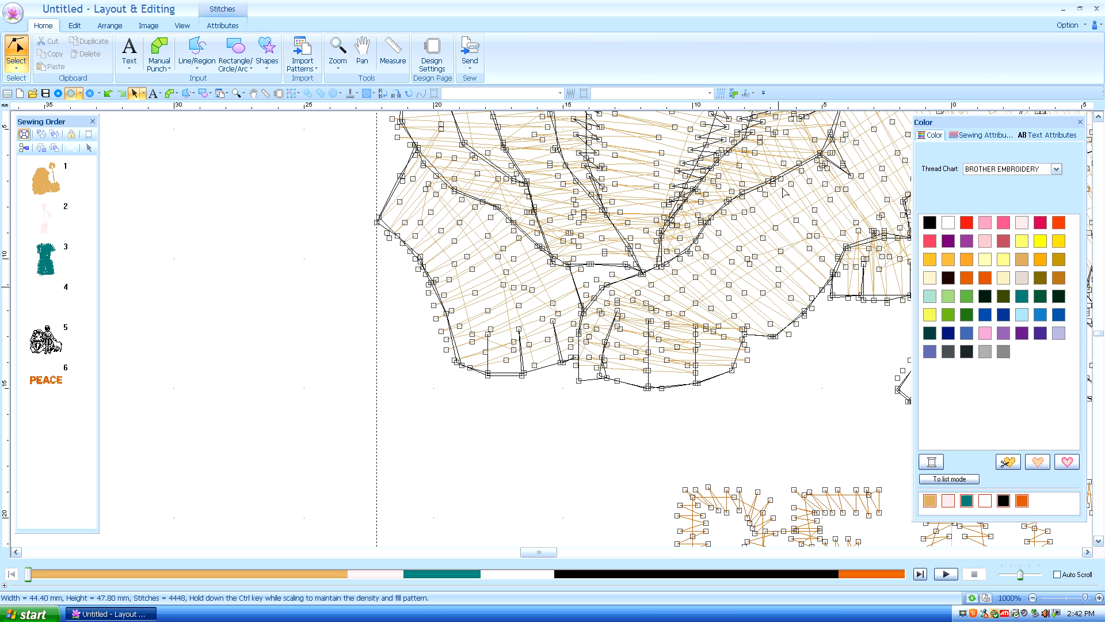
pyautogui.moveTo(524, 380)
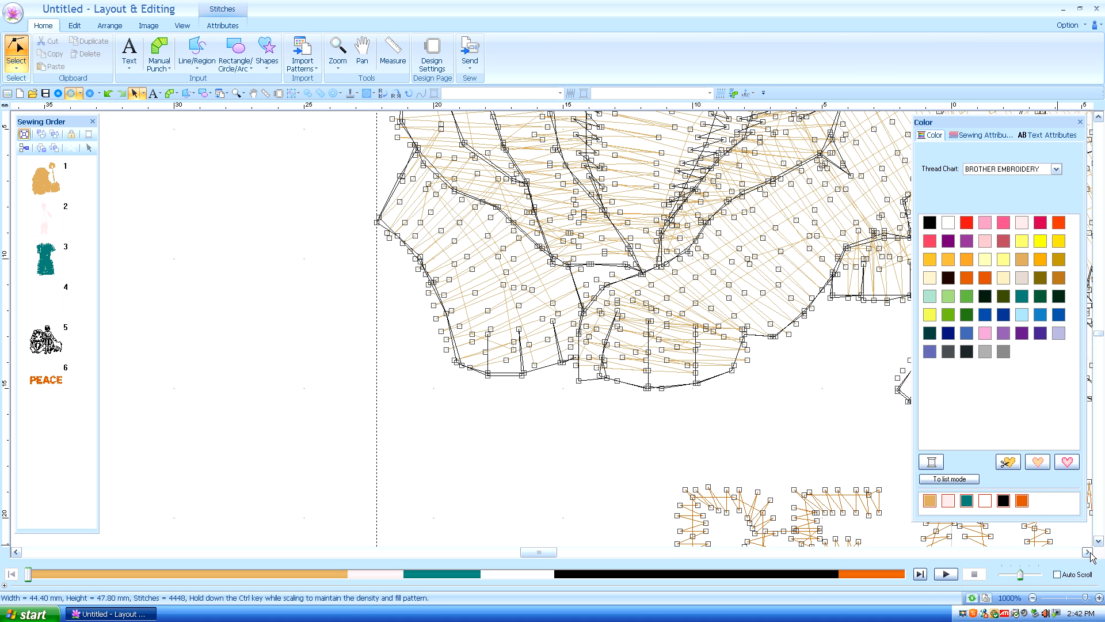
pyautogui.click(336, 50)
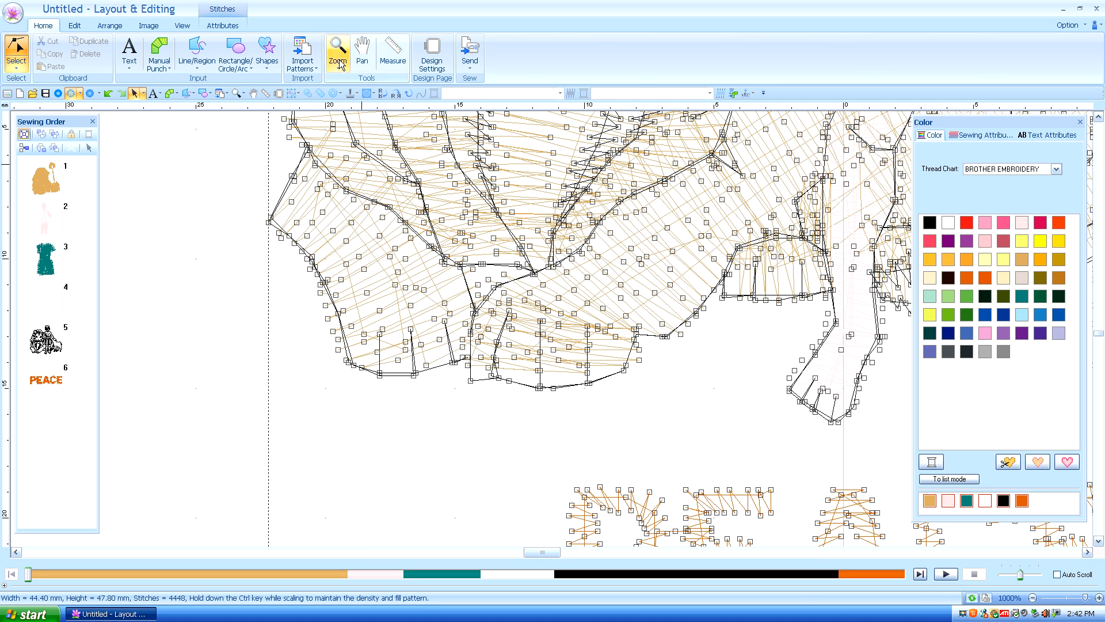
# Use Zoom all to fit the whole design back in view
pyautogui.click(337, 51)
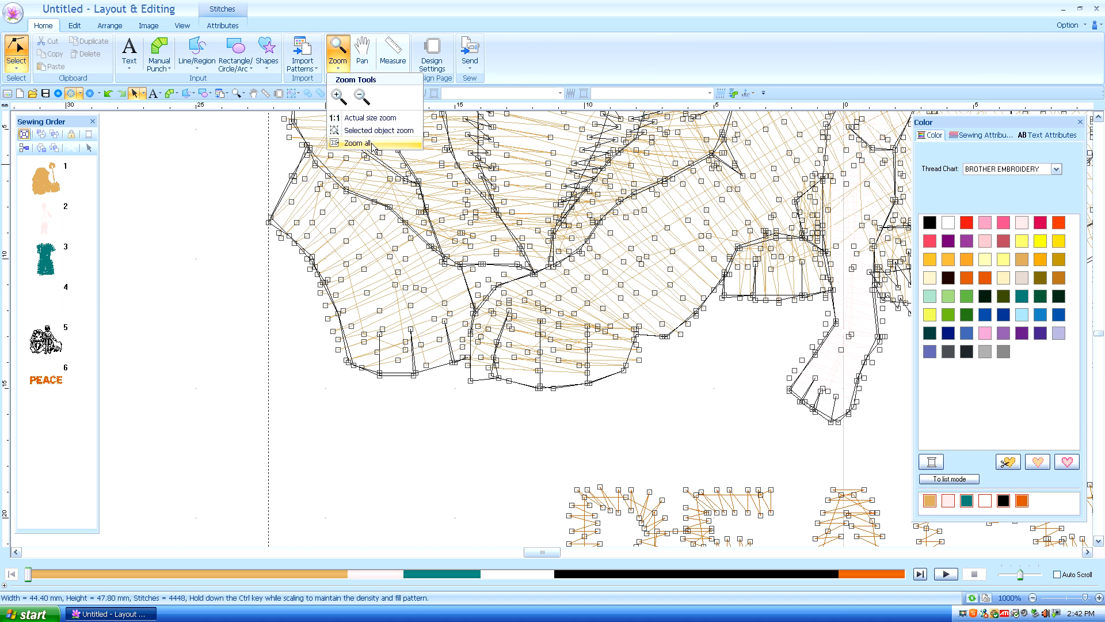
pyautogui.click(357, 142)
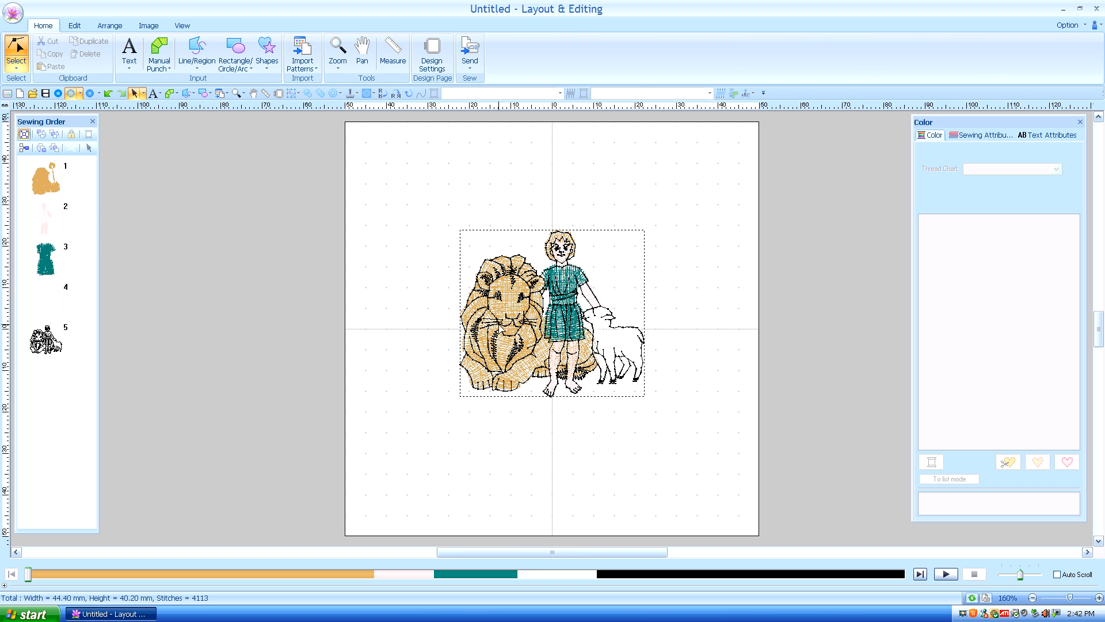
# Place new lettering below the lion, boy and lamb reading 'Peace on Earth'
pyautogui.click(129, 50)
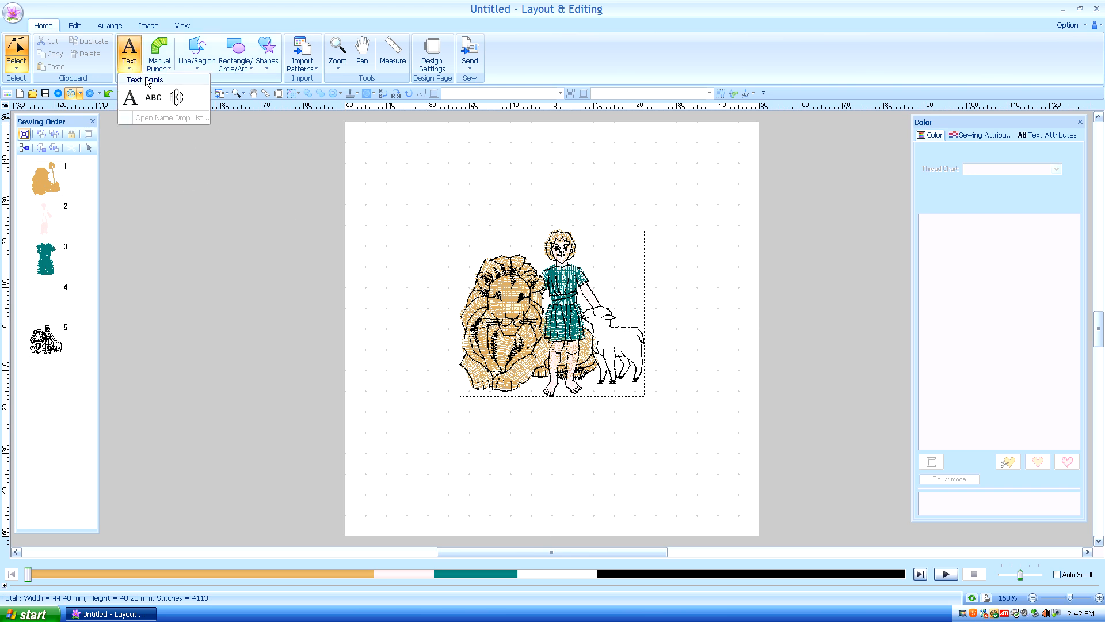
pyautogui.click(129, 98)
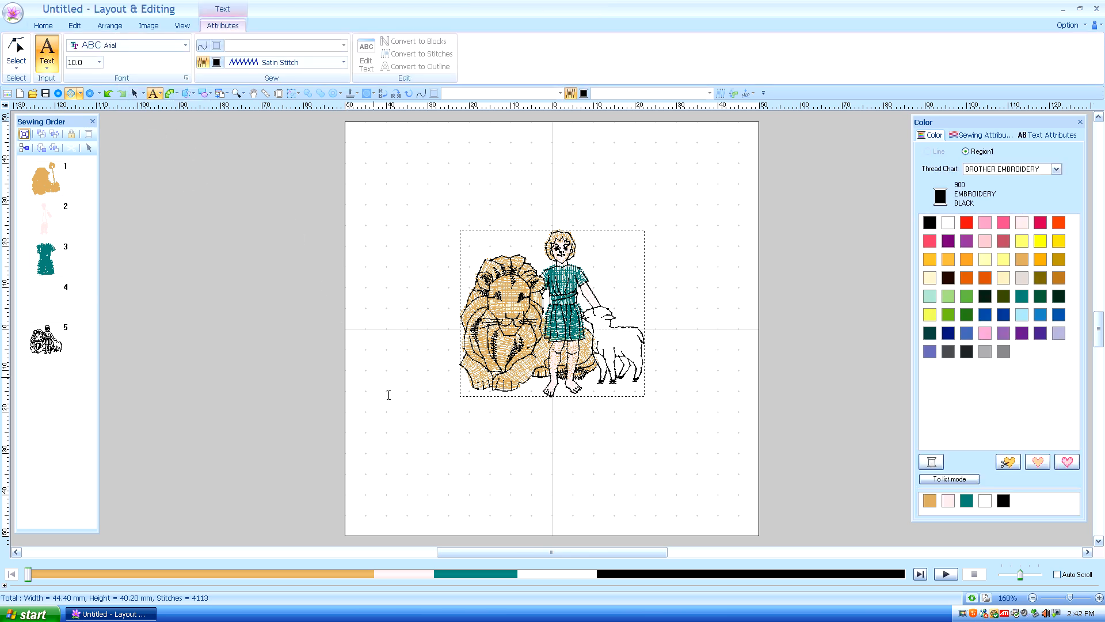
pyautogui.click(1049, 134)
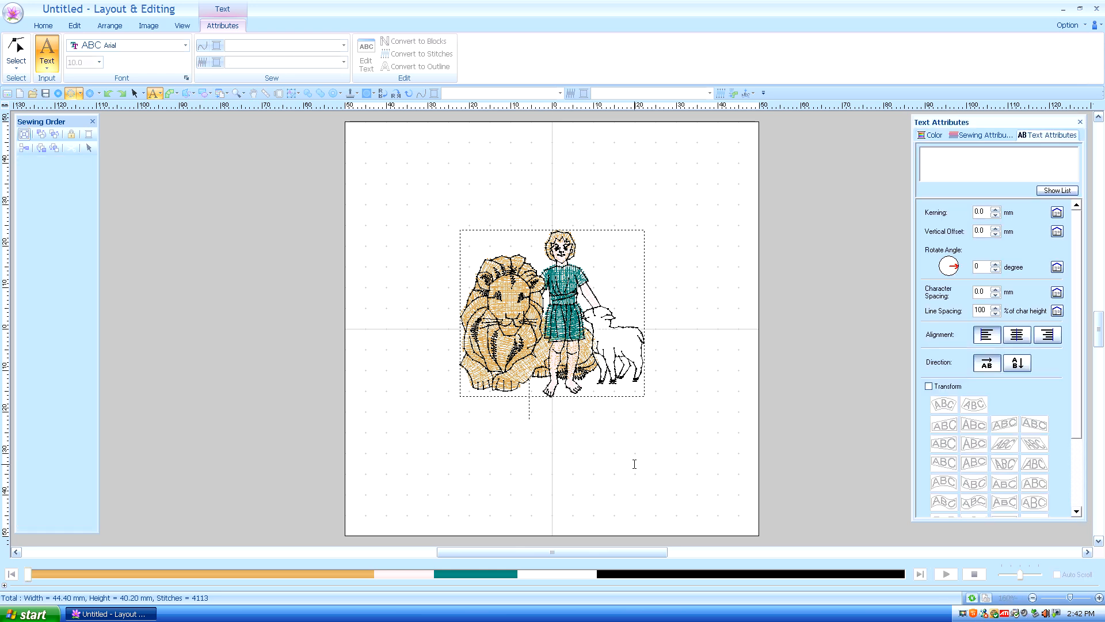
pyautogui.write('Pea')
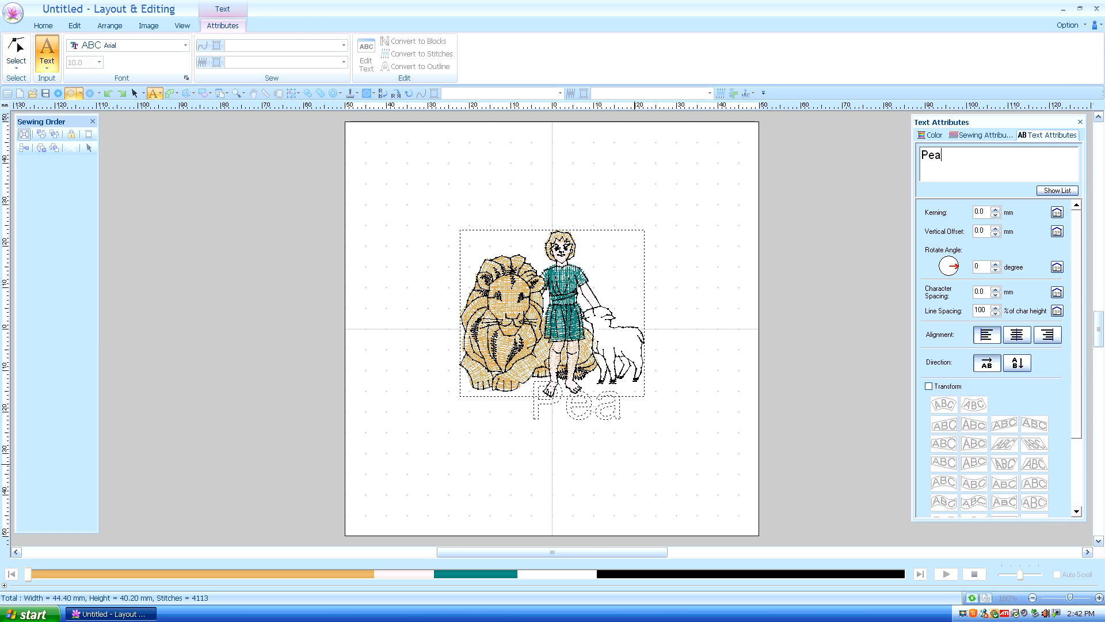
pyautogui.write('ce on E')
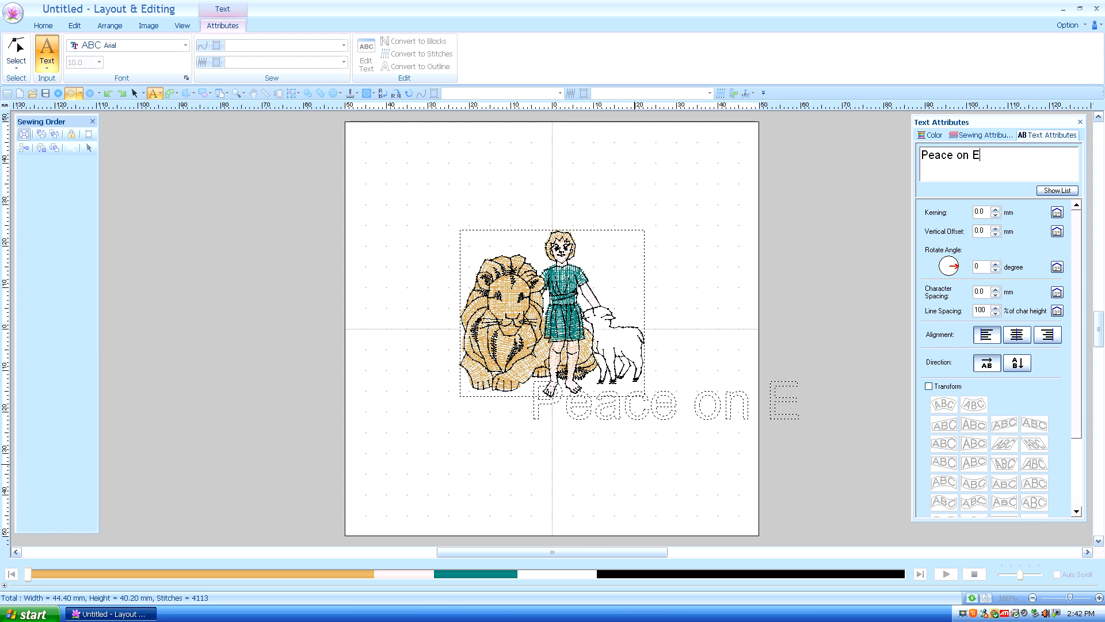
pyautogui.write('arth')
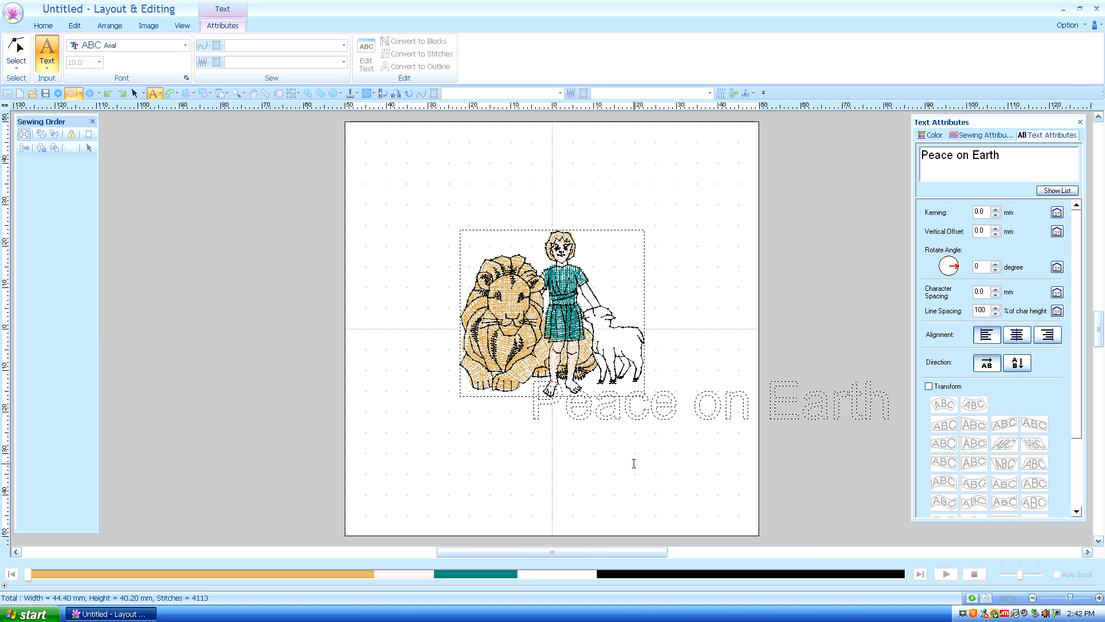